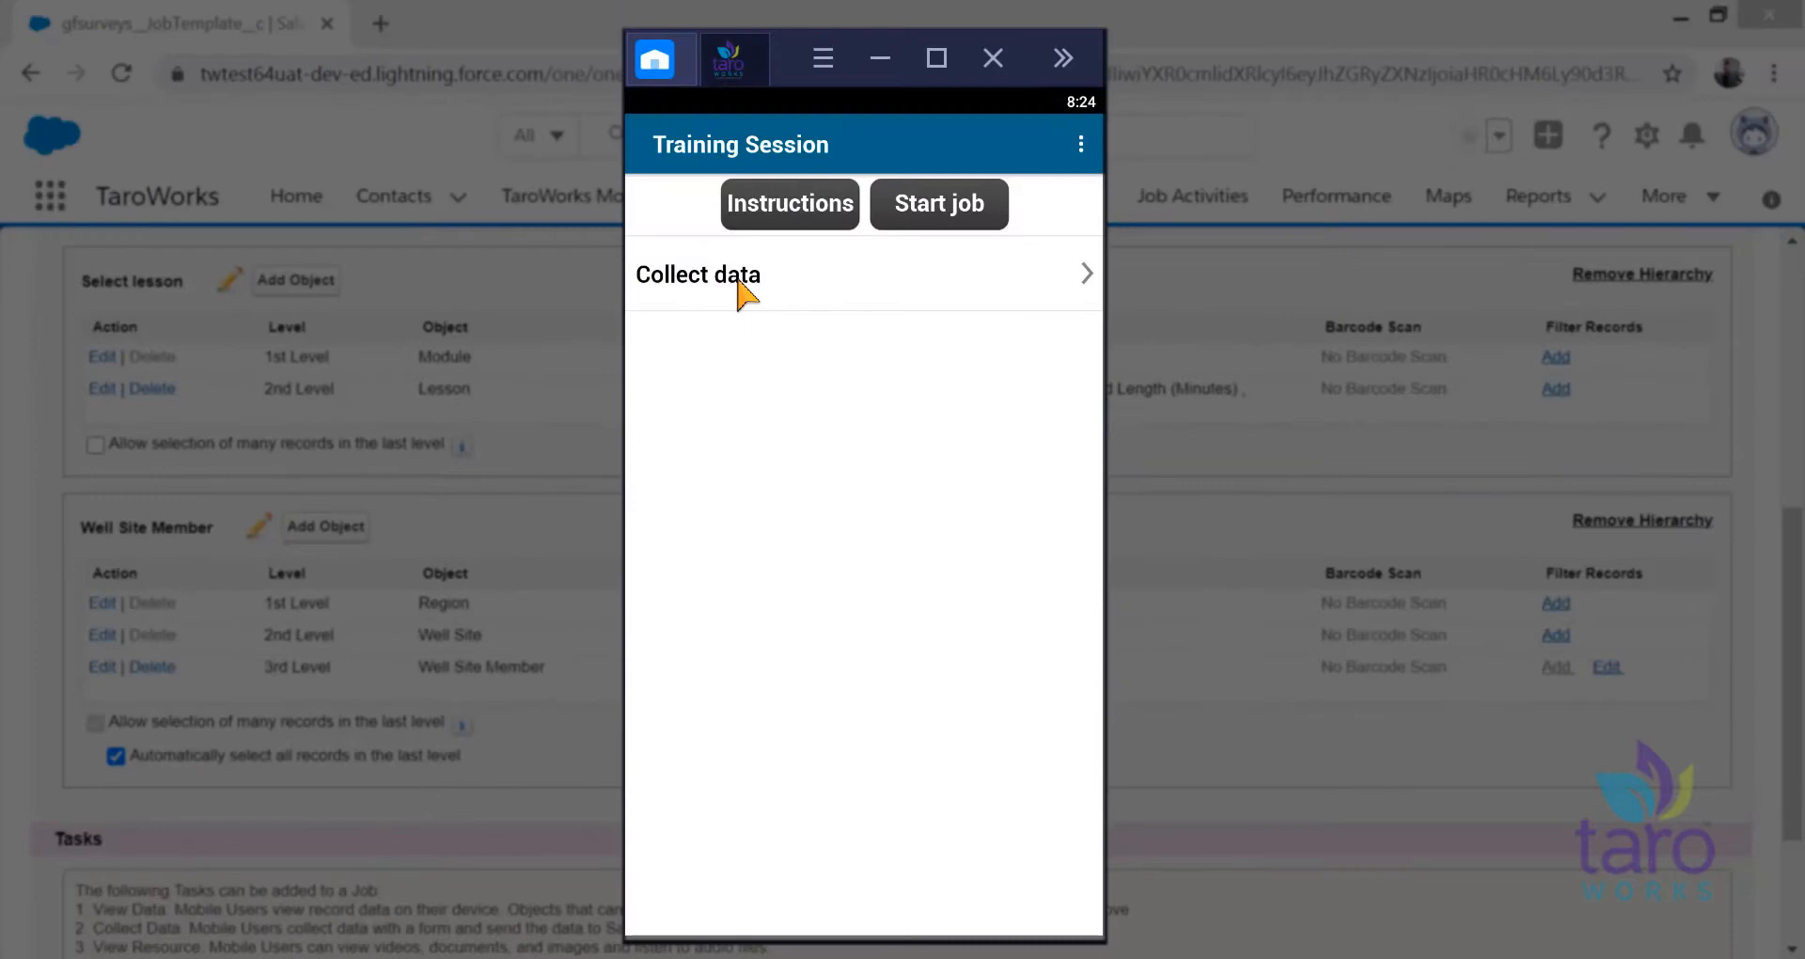
Step: Run Collect data through lesson 2.1 Malaria and pick Amber City East 02 as the well site
left_click(696, 275)
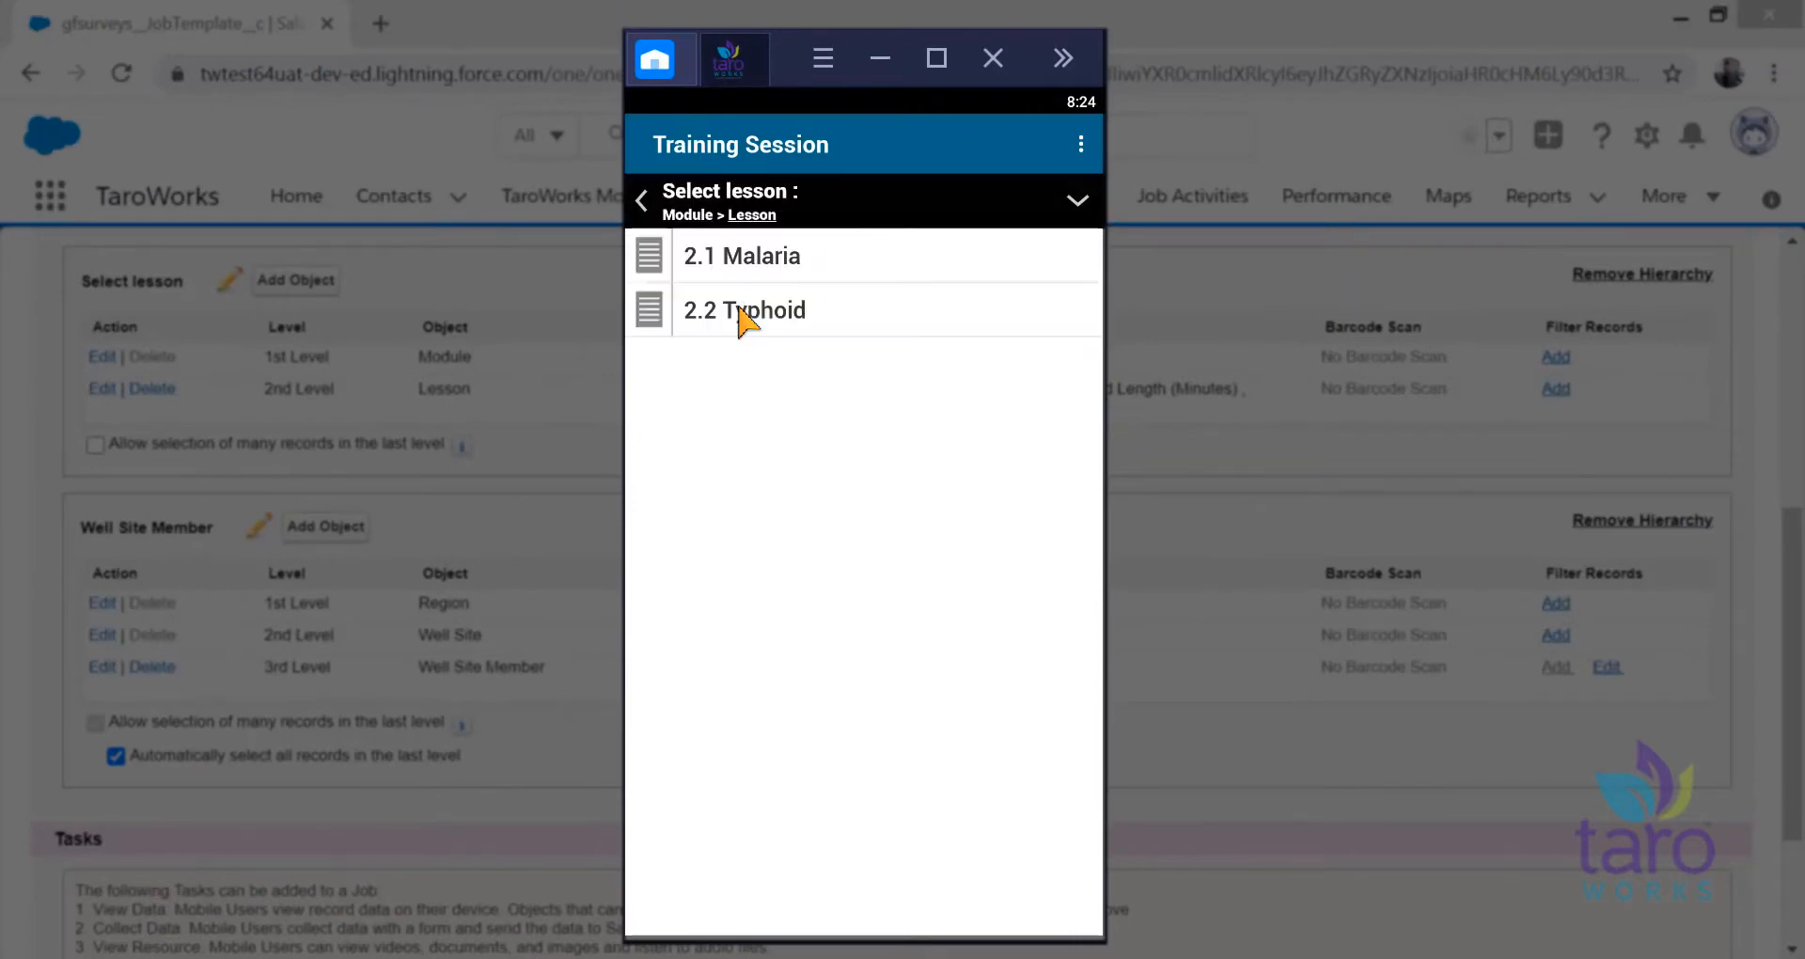
left_click(743, 254)
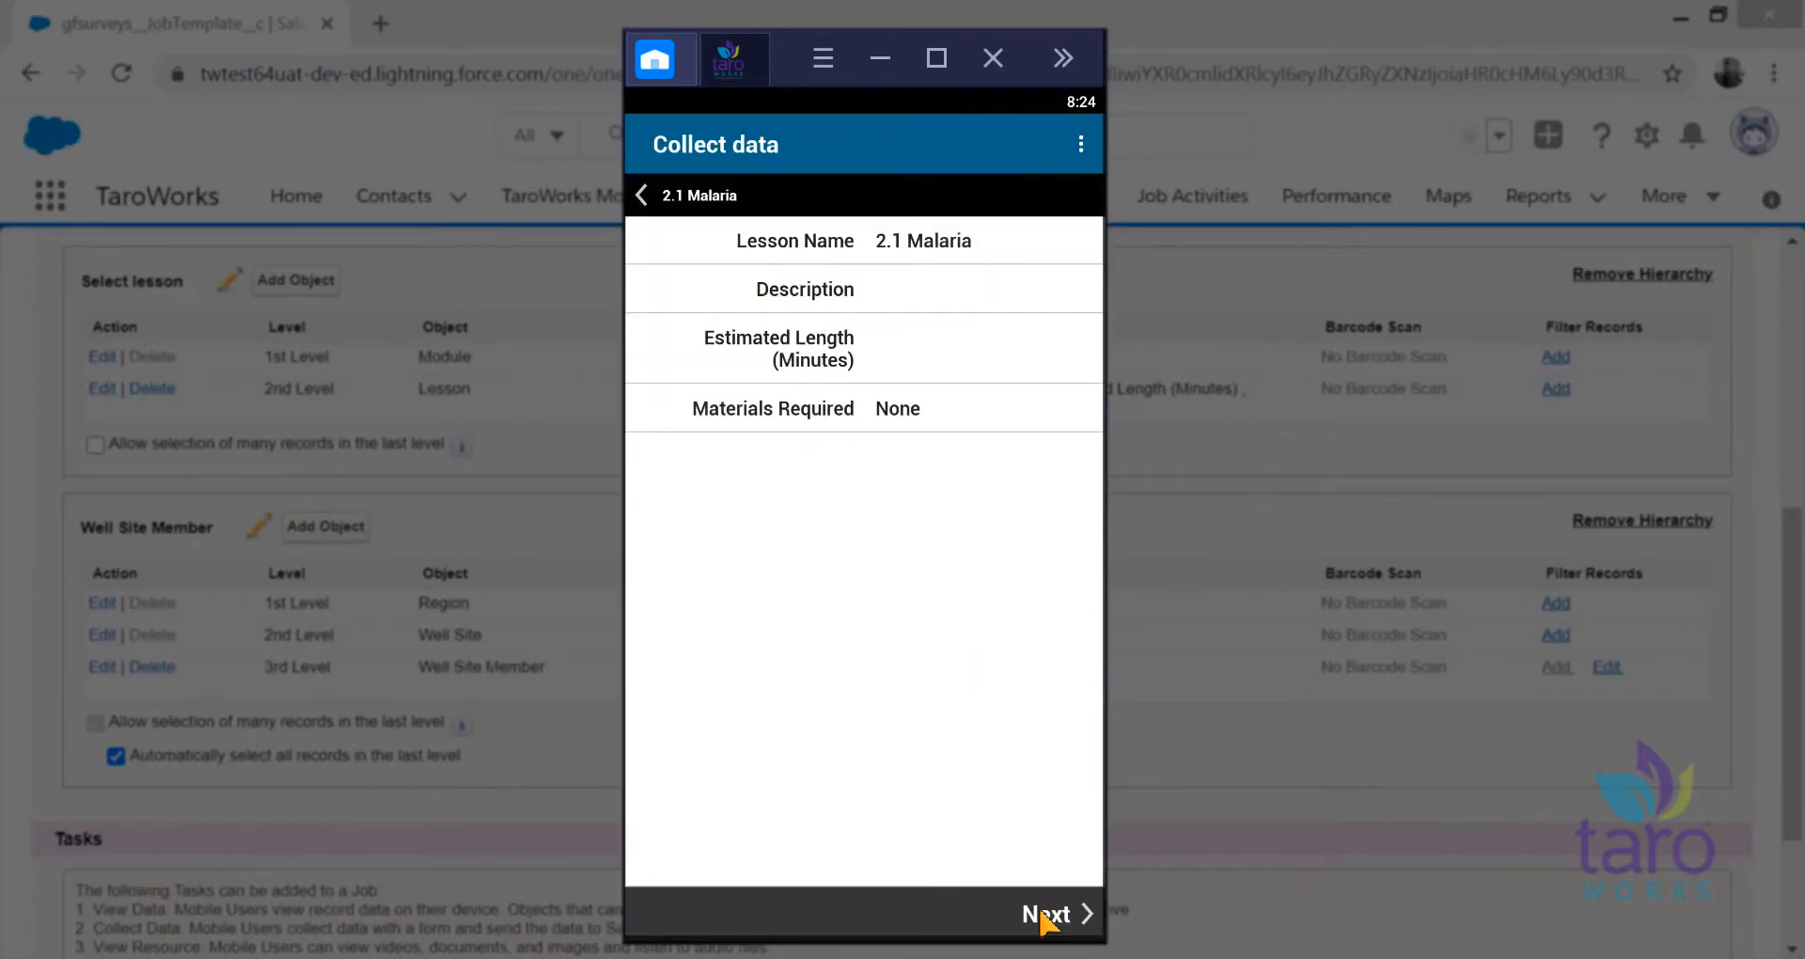
left_click(1048, 914)
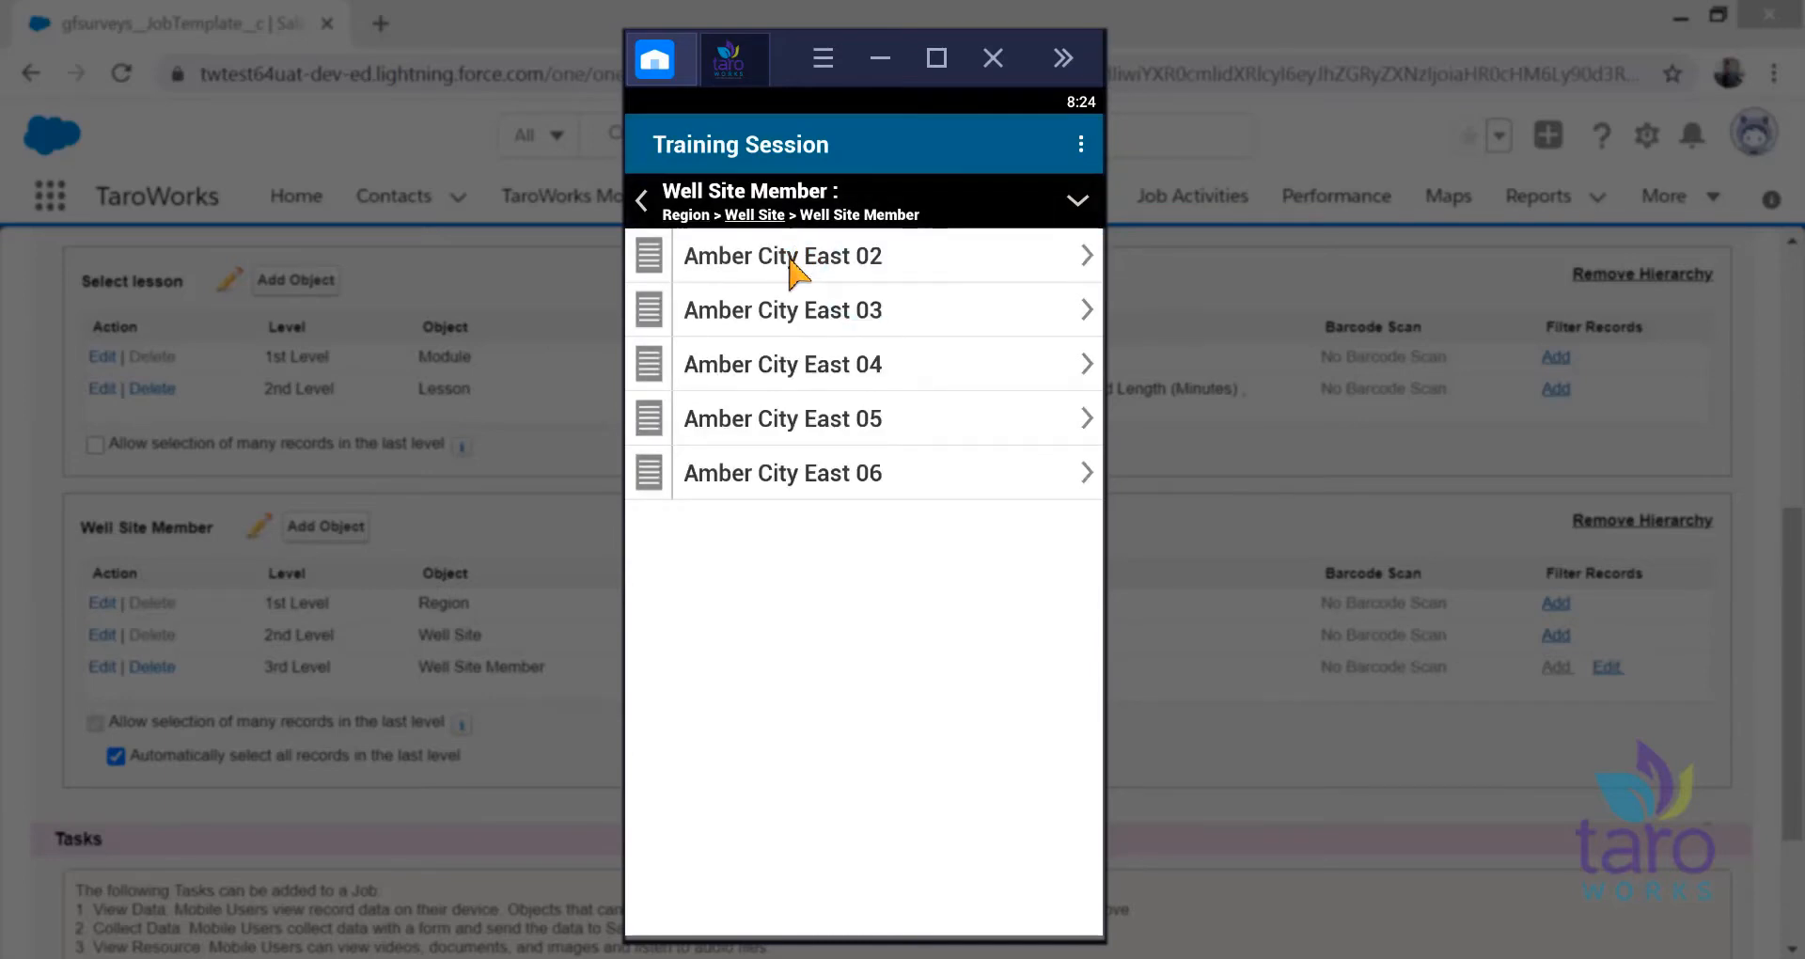
left_click(783, 255)
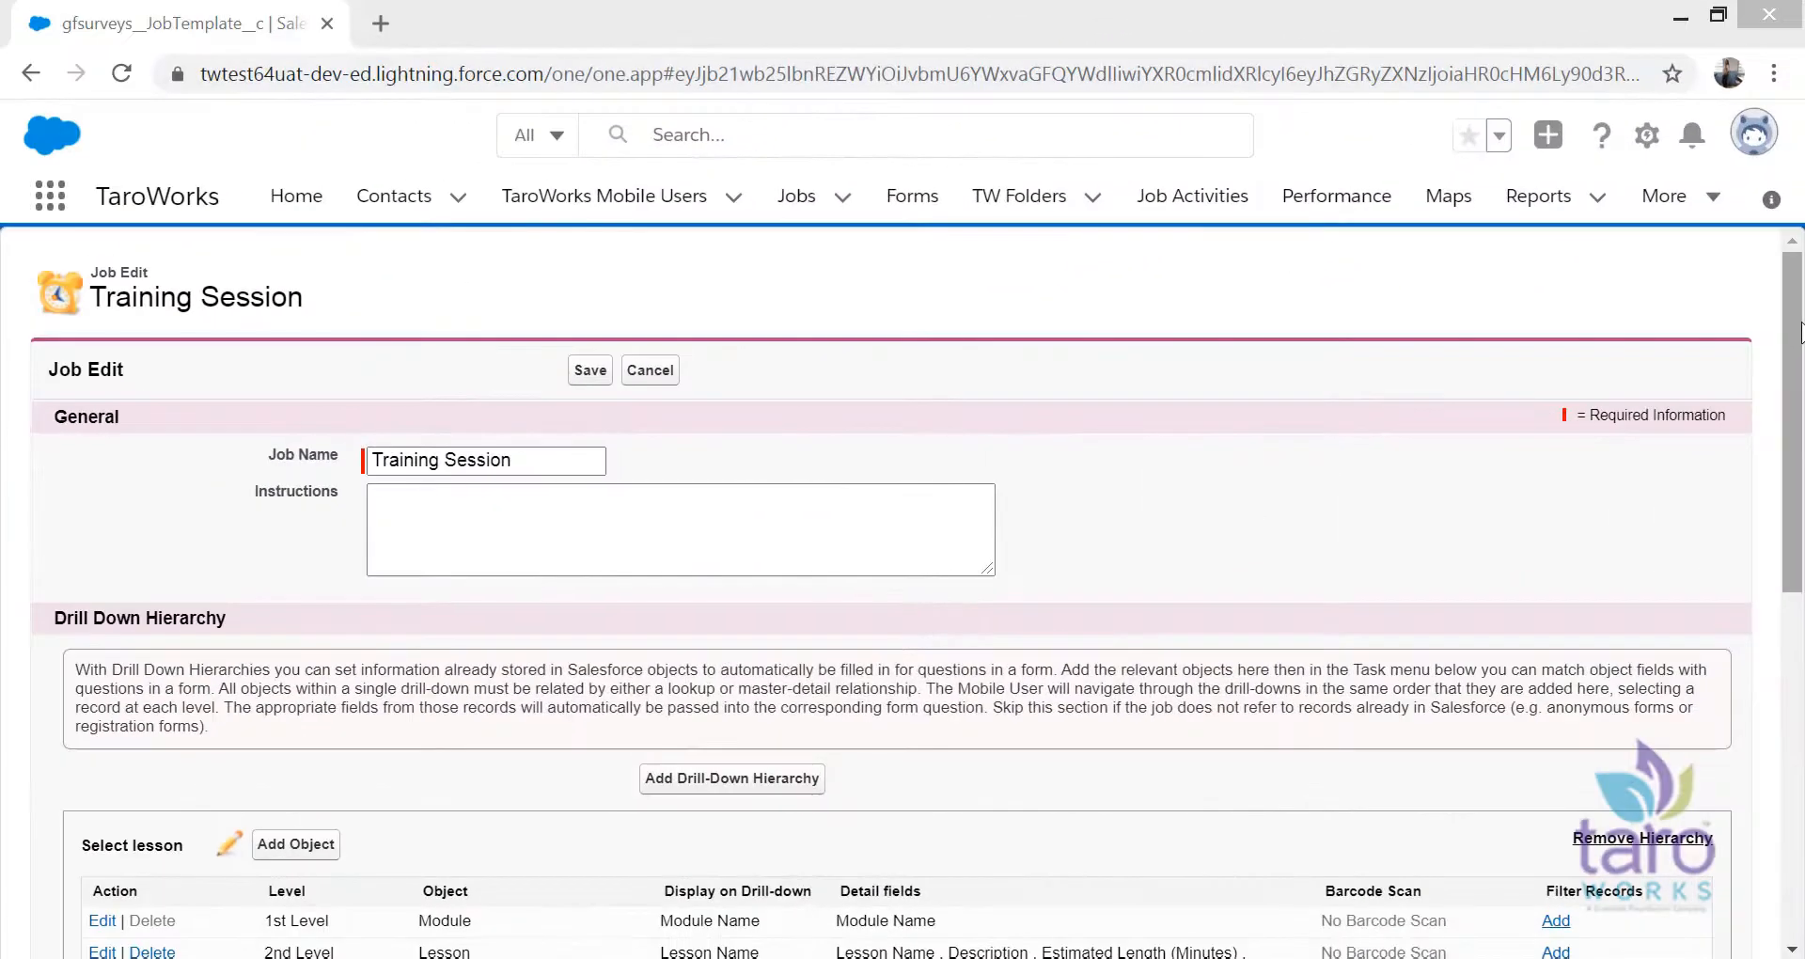
Step: Enable many-record selection and auto-select-all on the Well Site Member hierarchy, then save the job
scroll("down", 3)
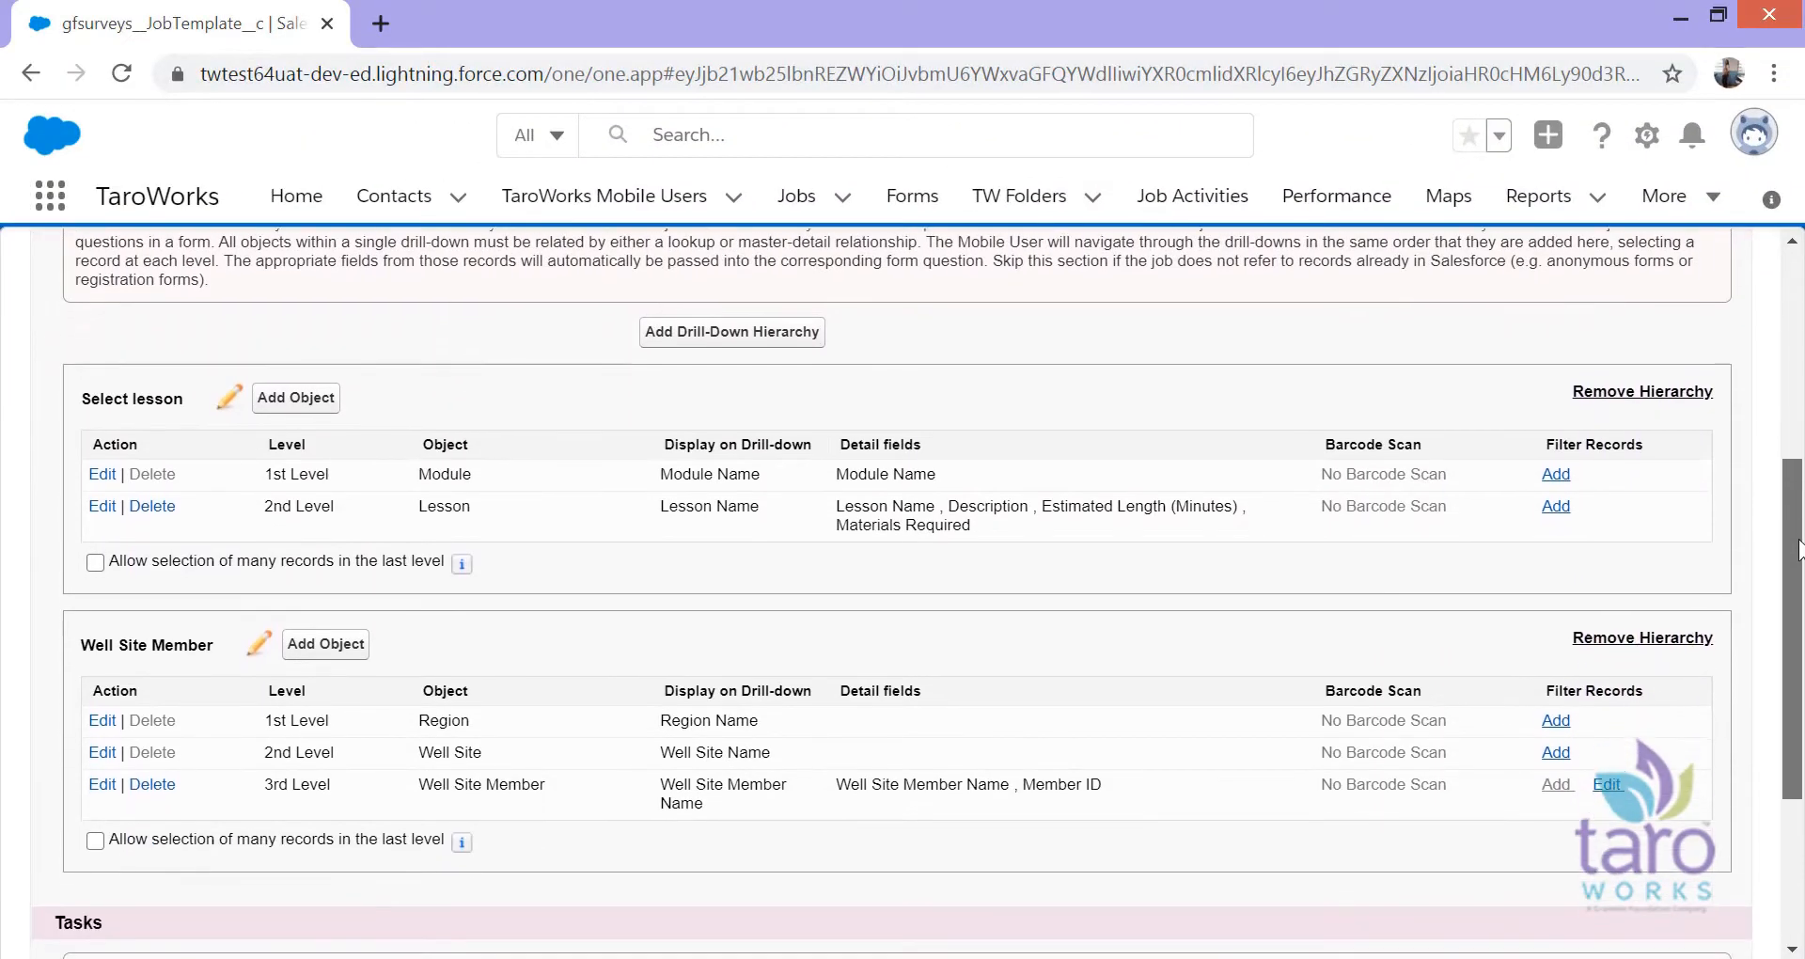
scroll("down", 3)
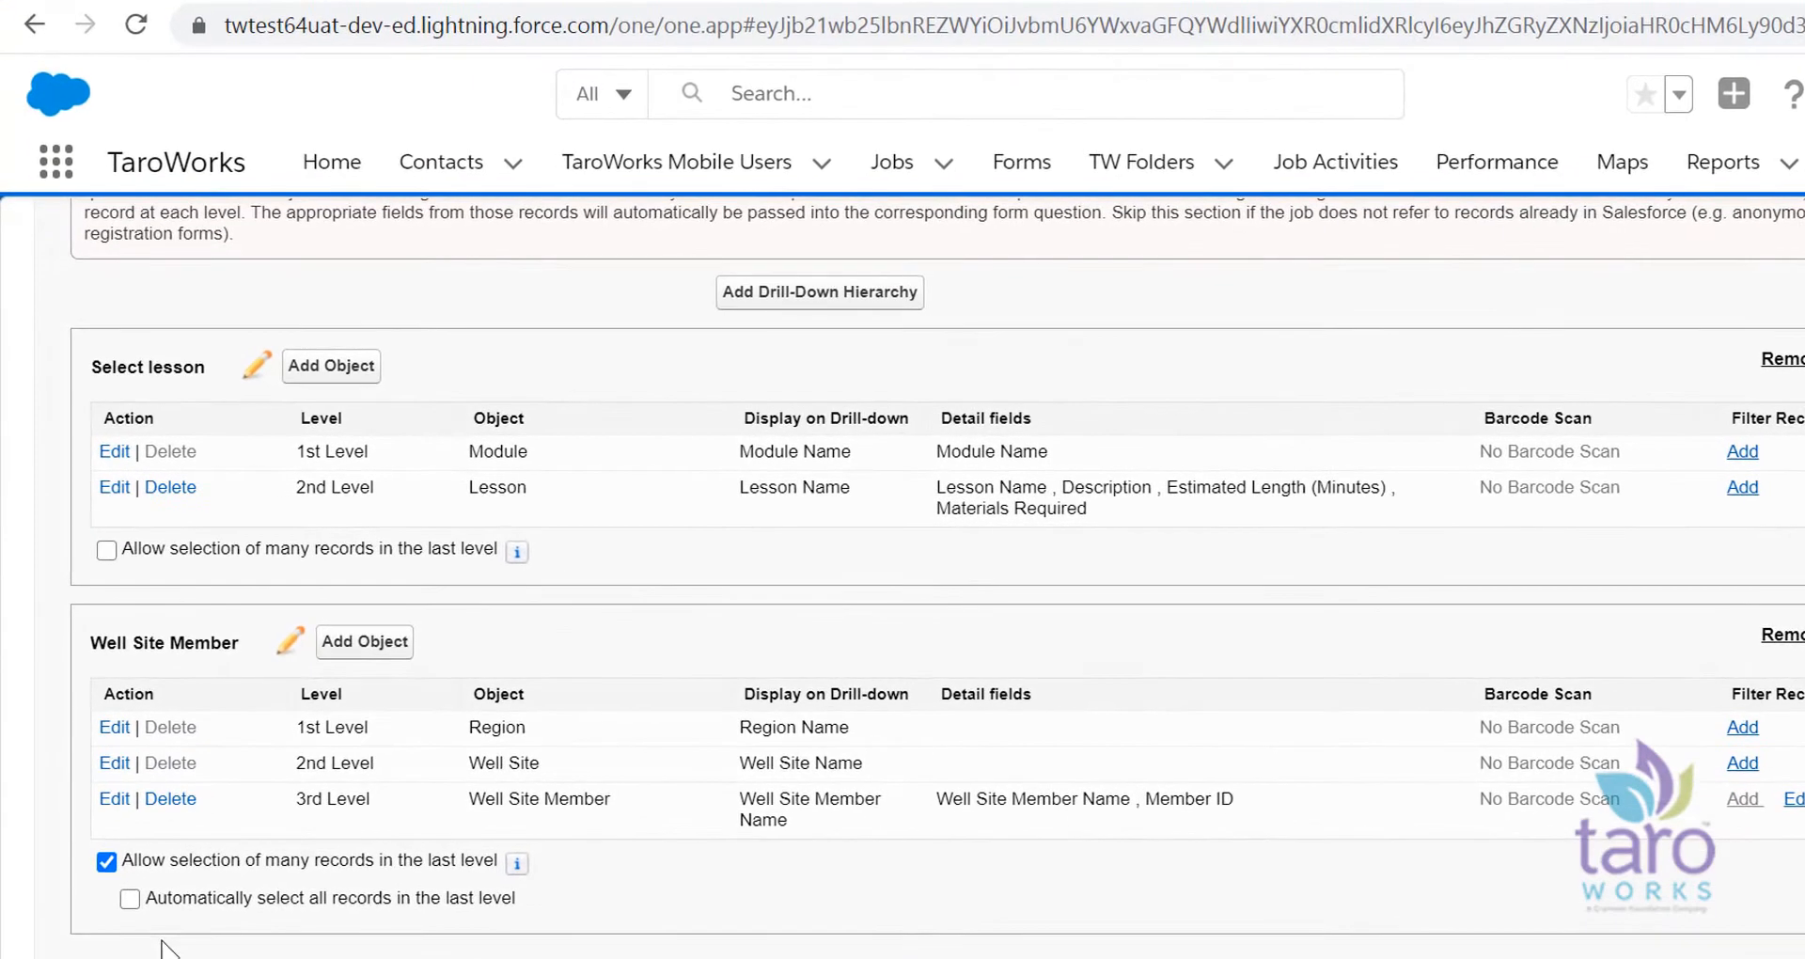
left_click(130, 899)
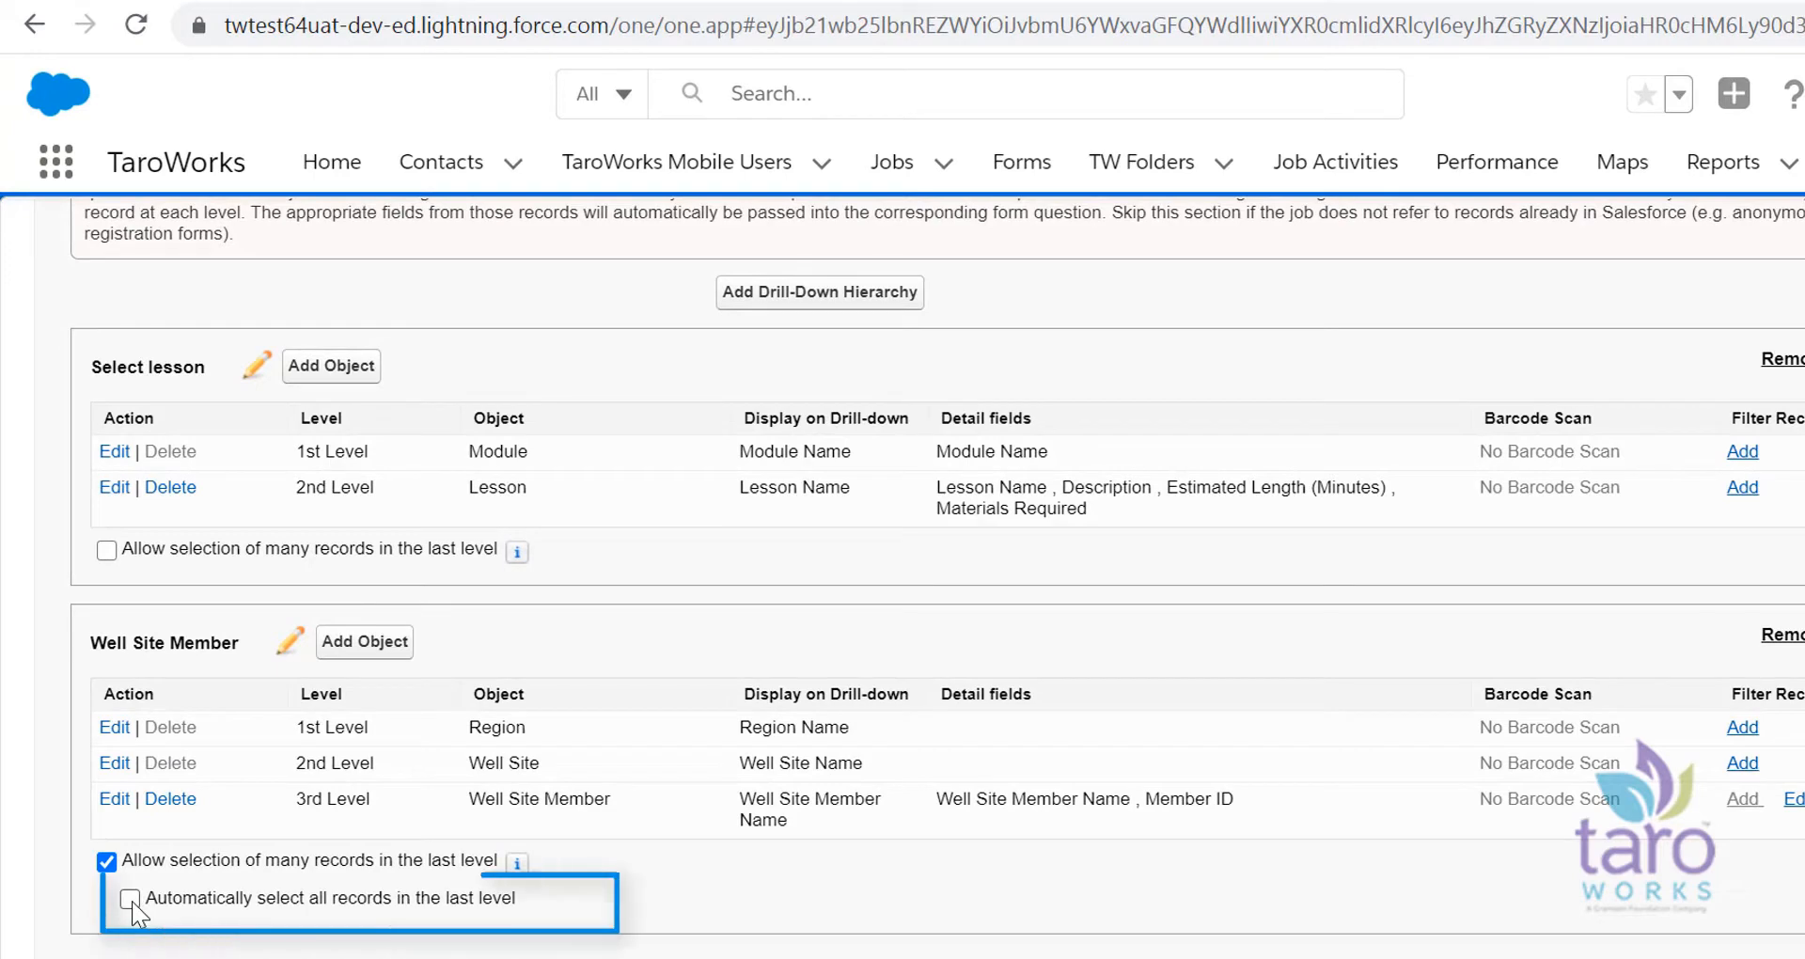
left_click(129, 898)
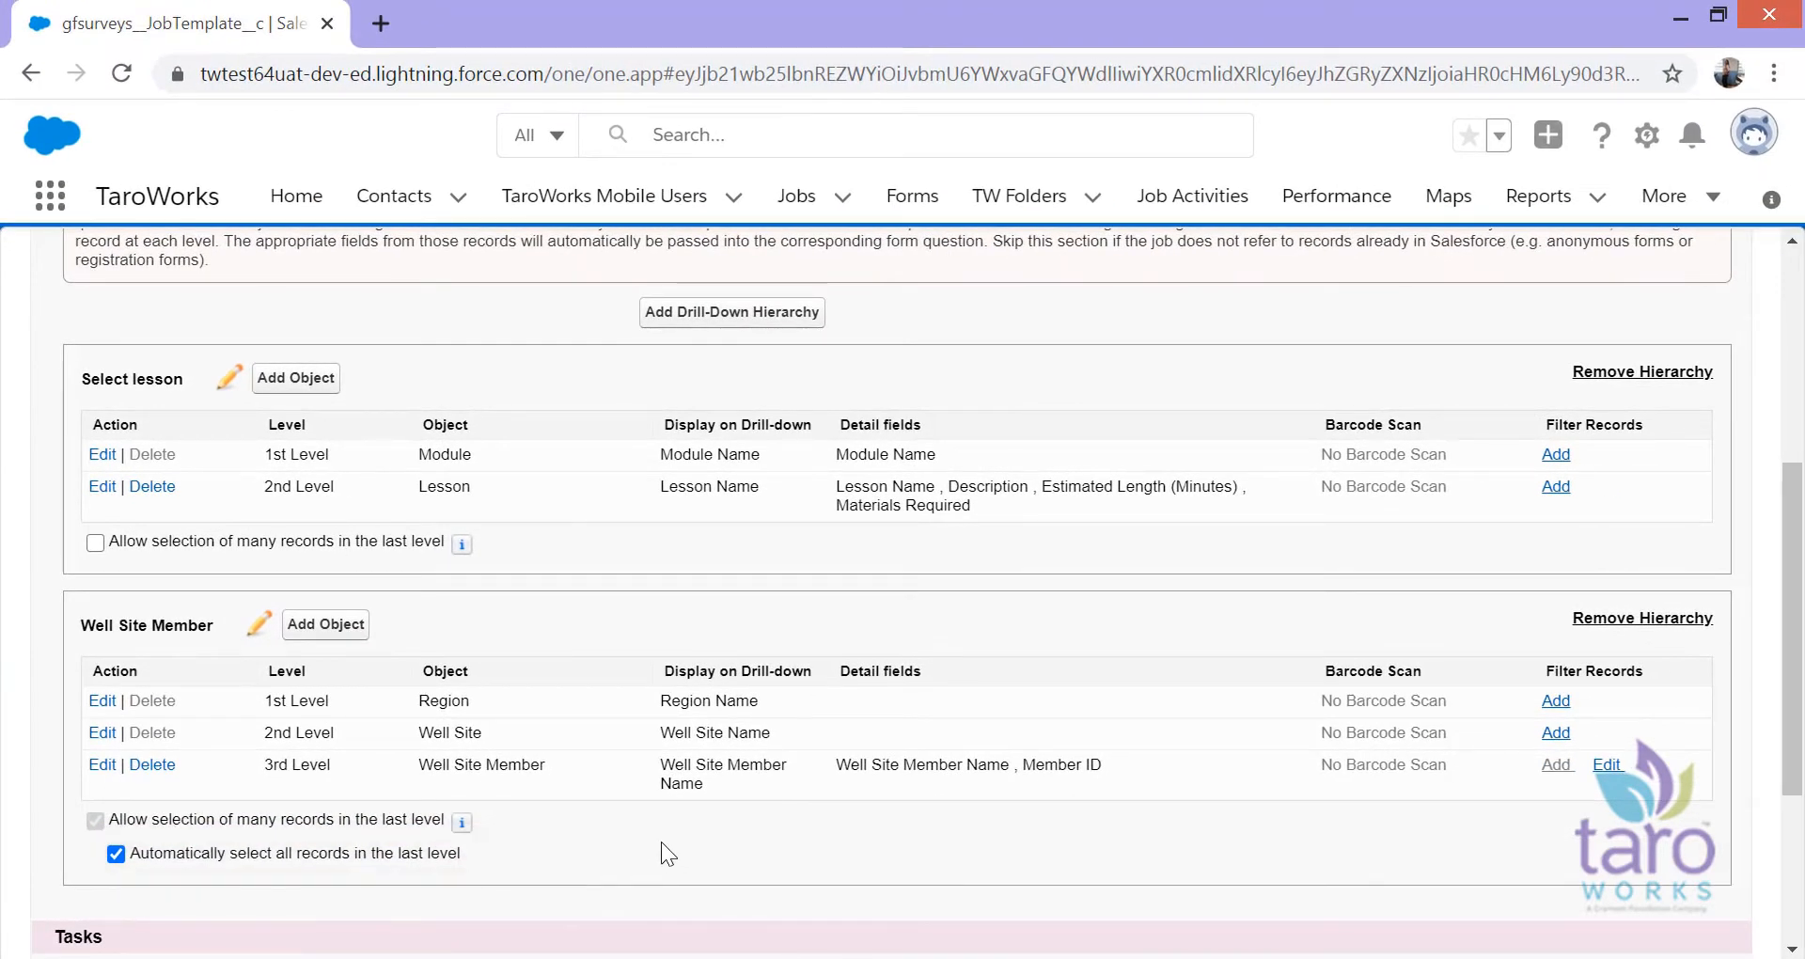
scroll("down", 3)
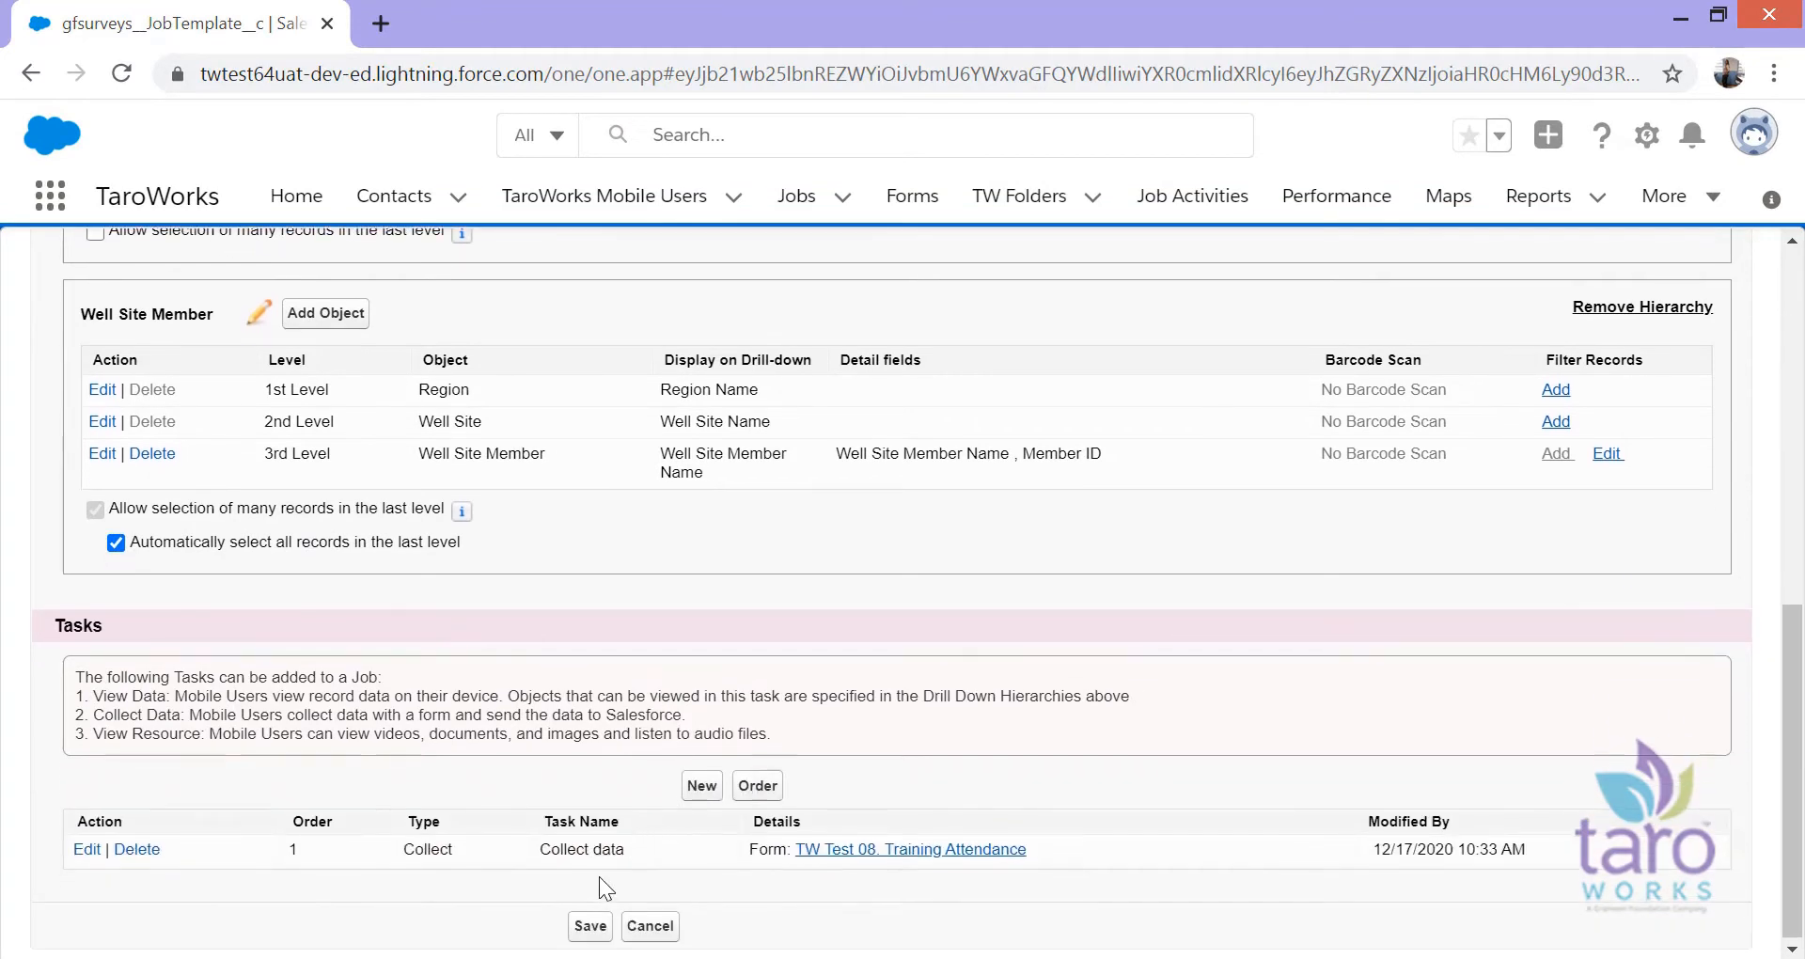
left_click(588, 925)
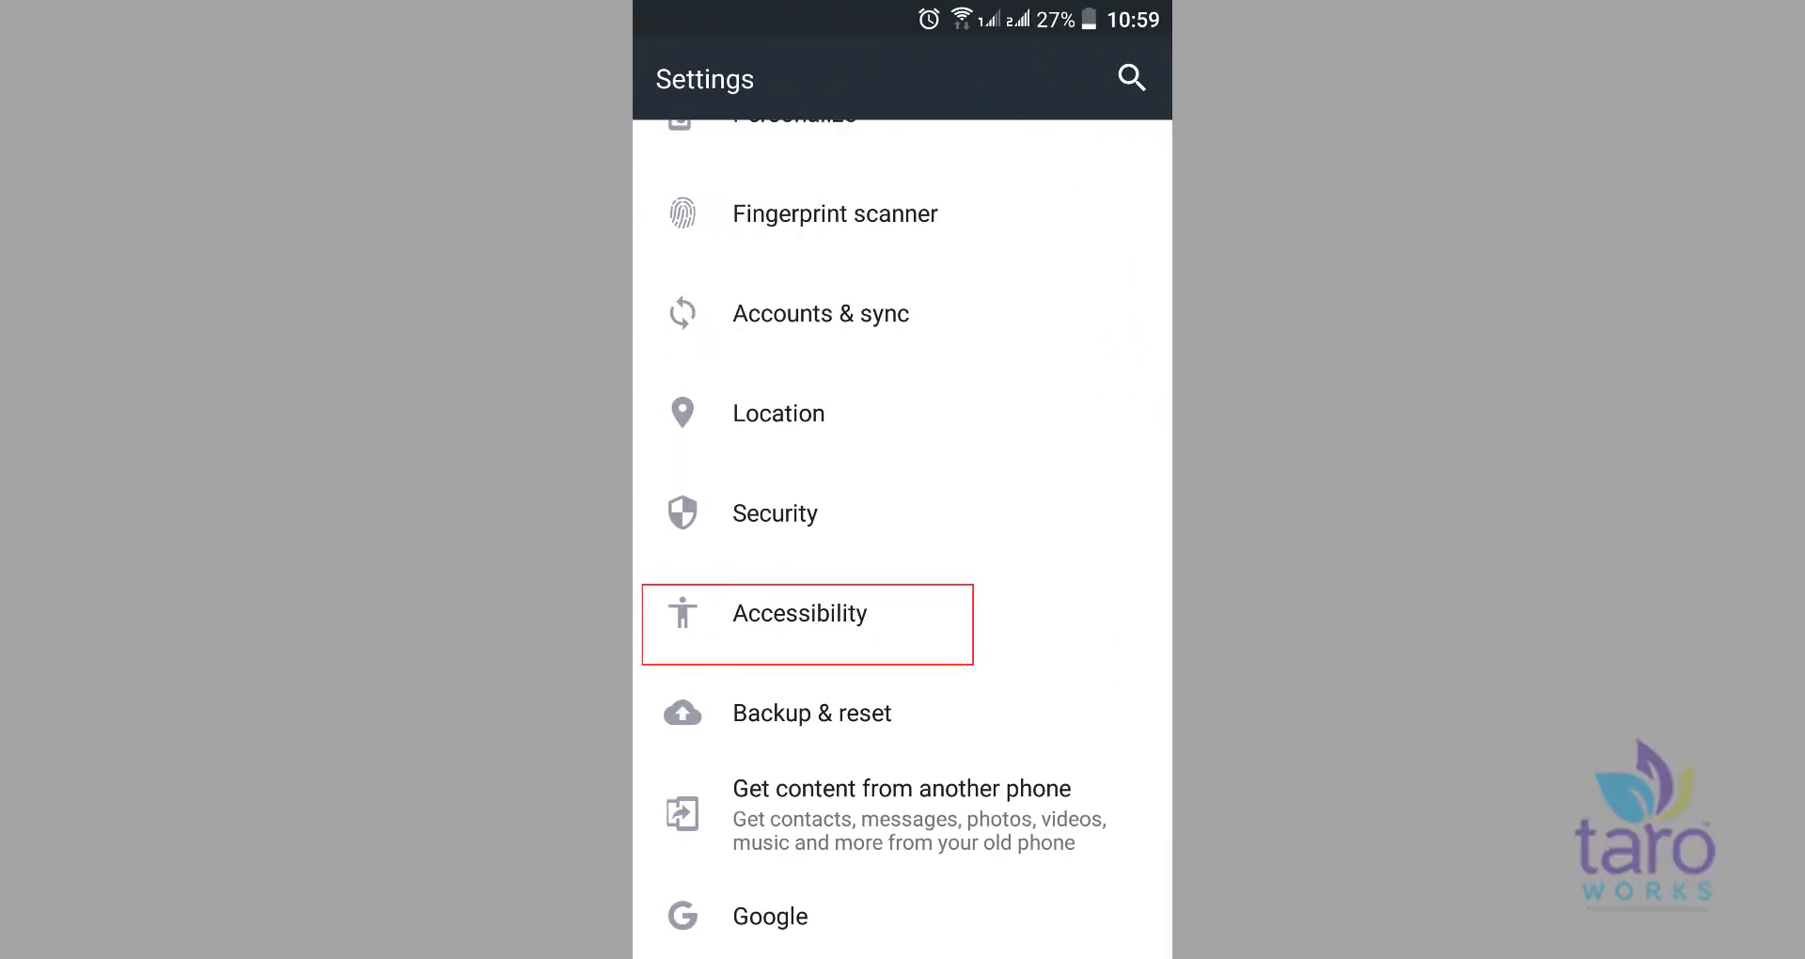
Step: Reach the Accessibility entry in the Android Settings list
left_click(799, 613)
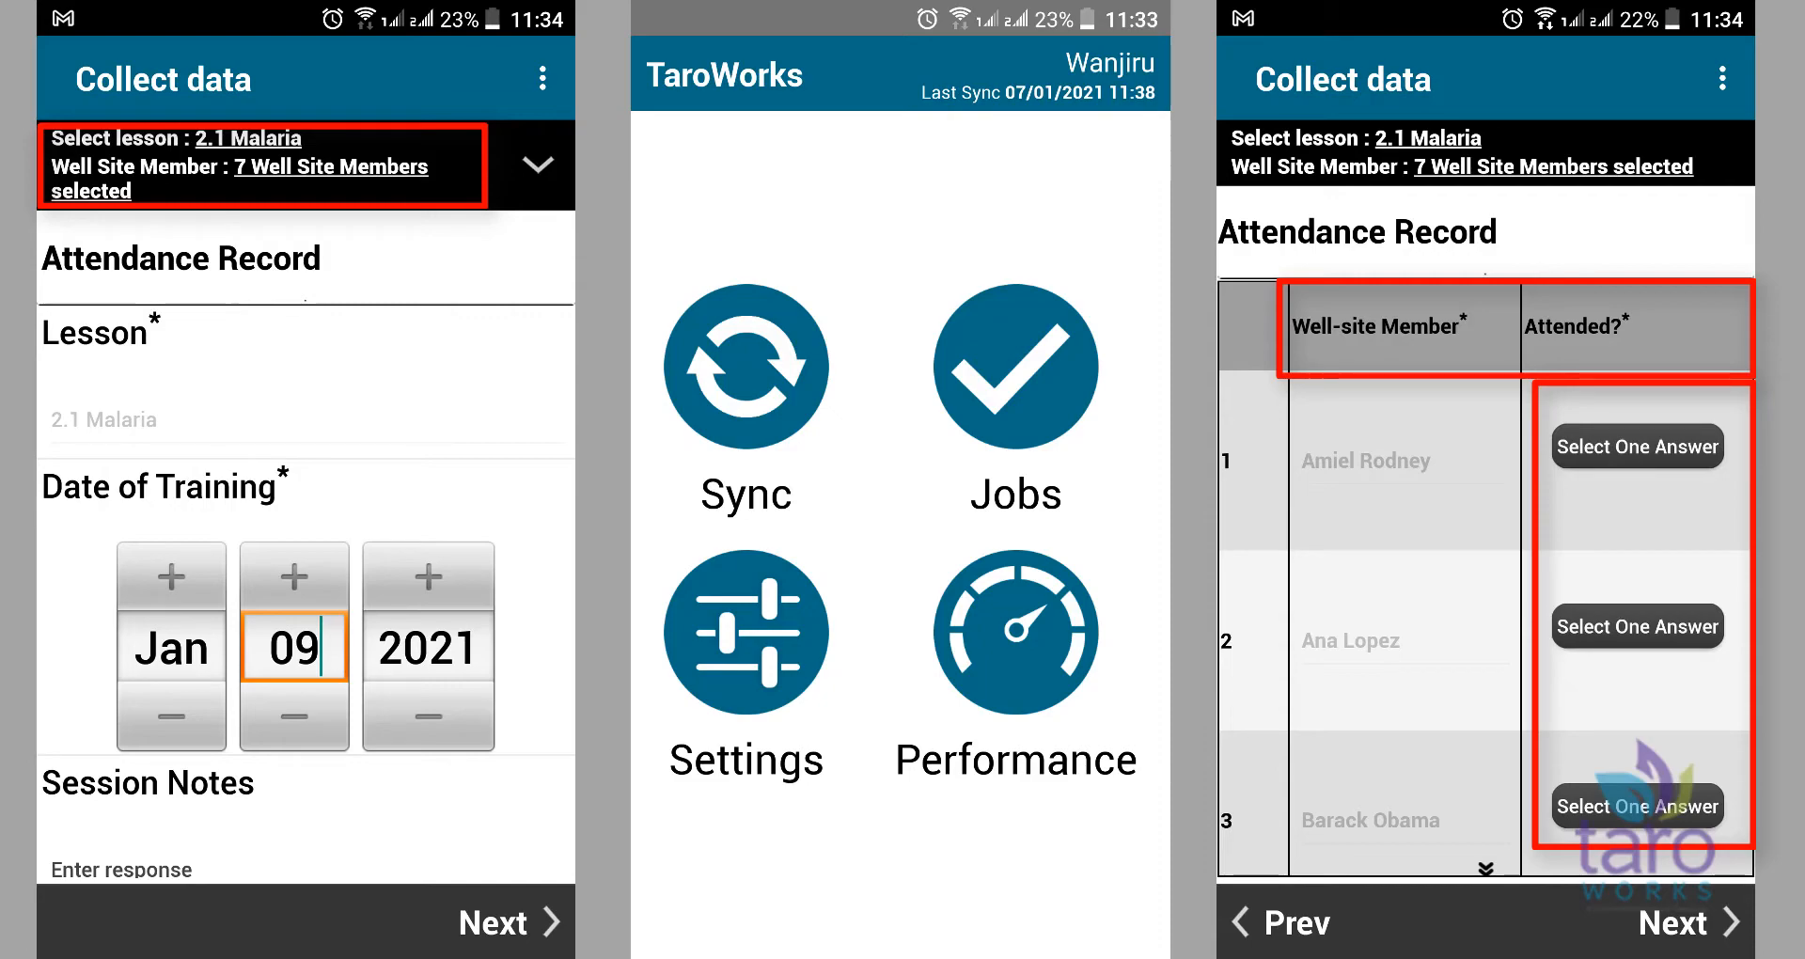
left_click(1014, 368)
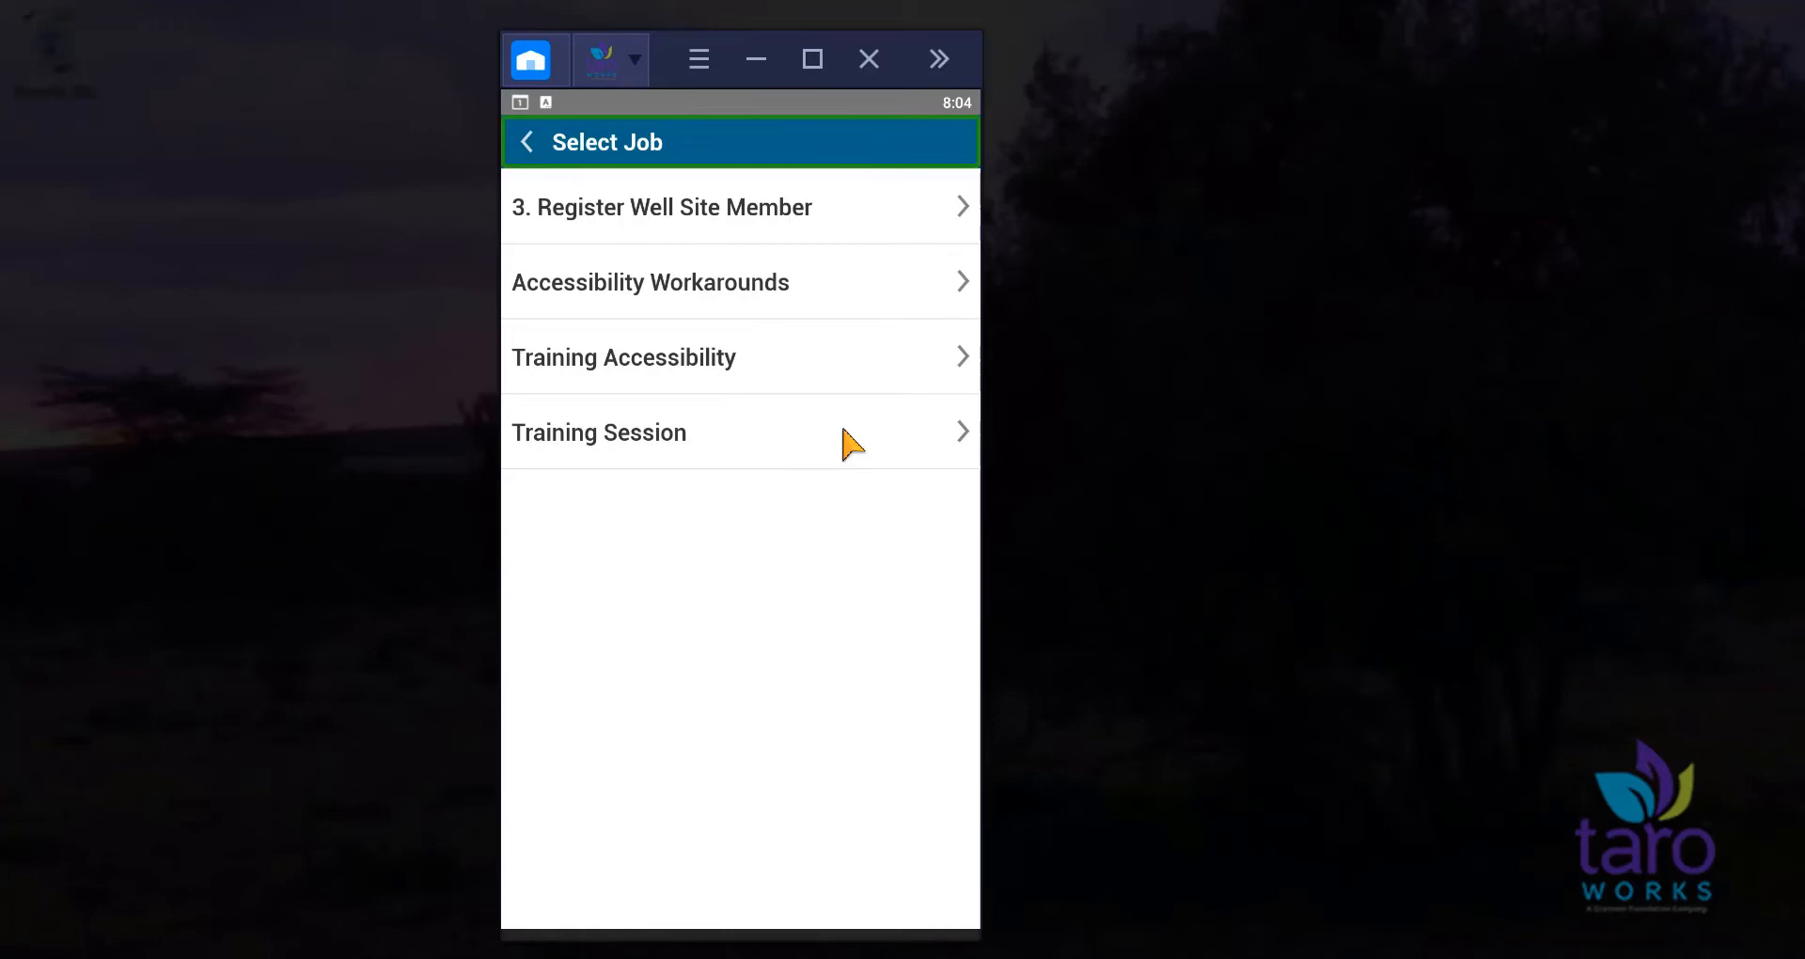
Step: Start a new Training Session job from the Select Job list with TalkBack announcing each choice
left_click(598, 432)
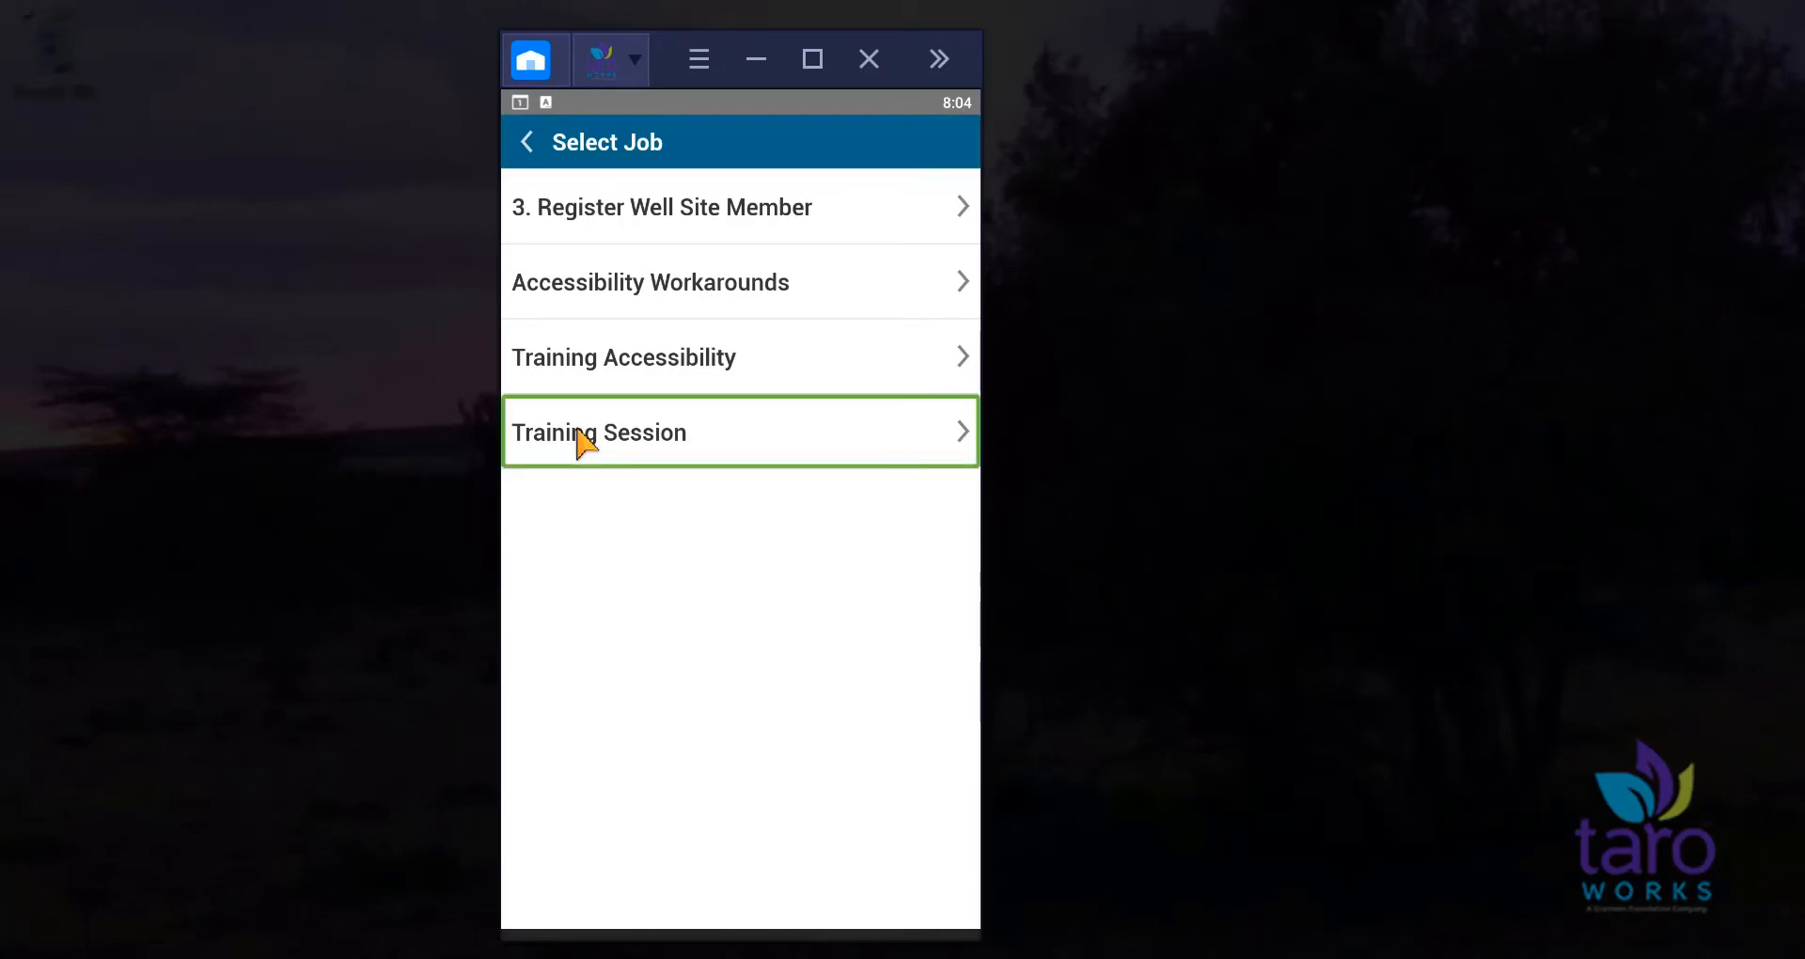
left_click(598, 432)
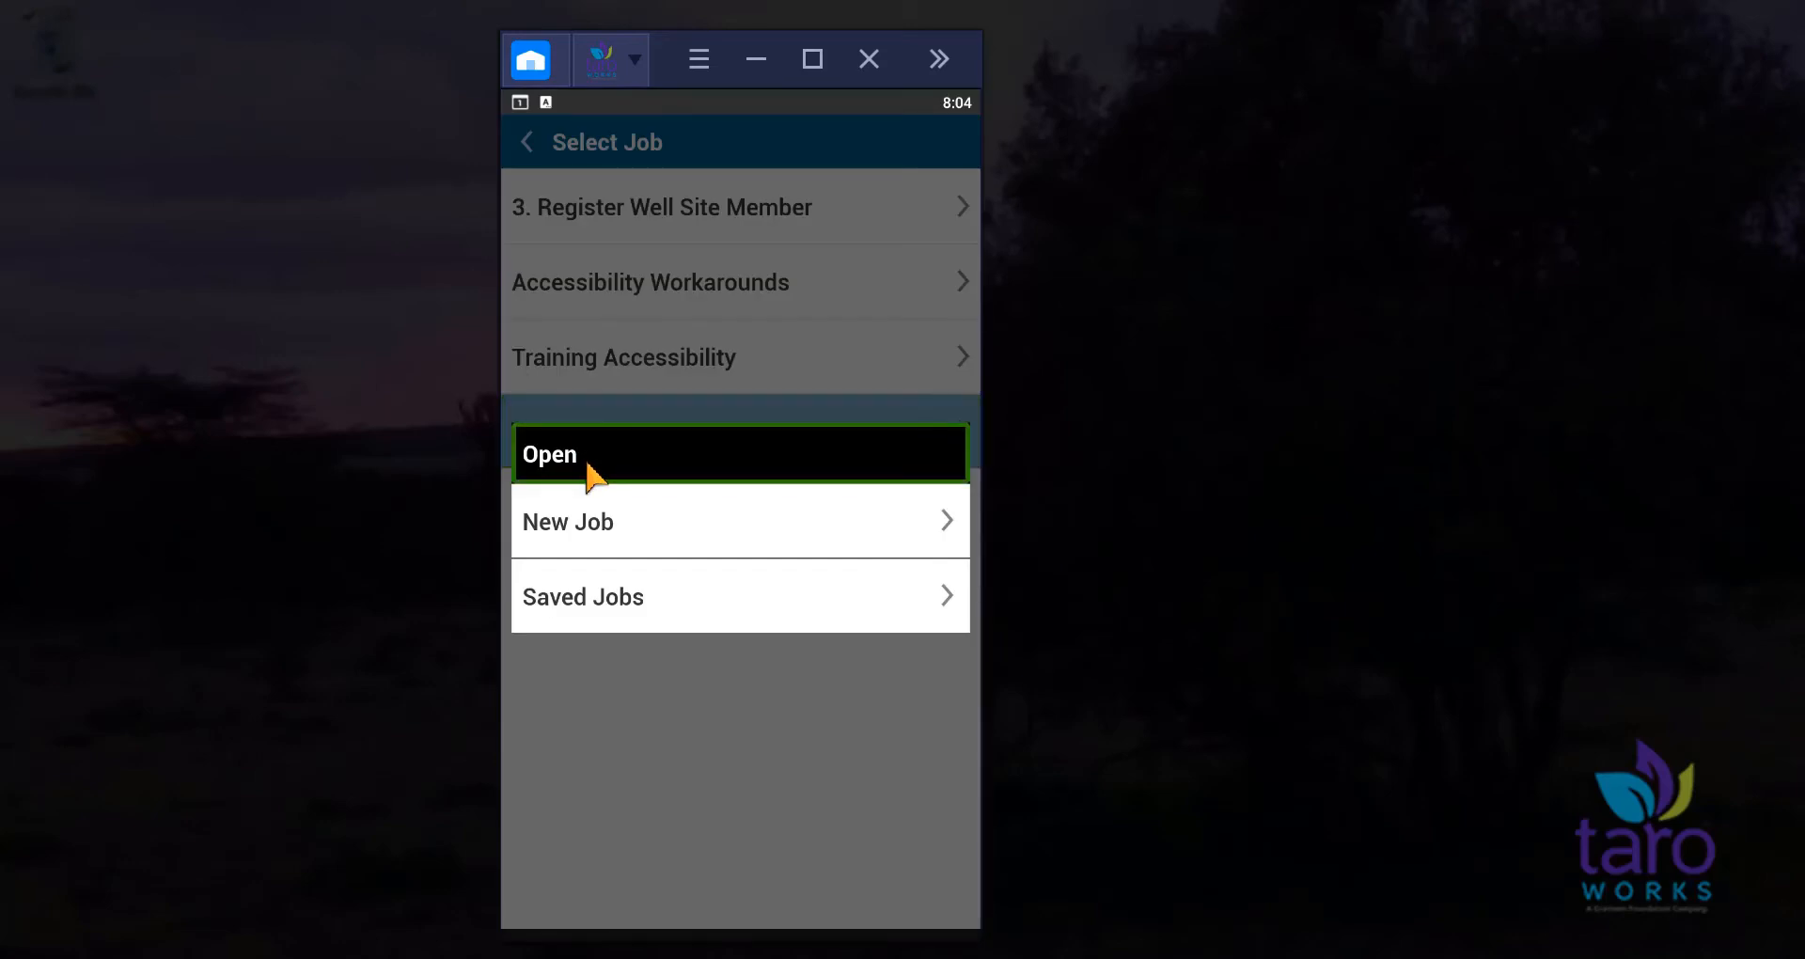
mouse_move(600, 542)
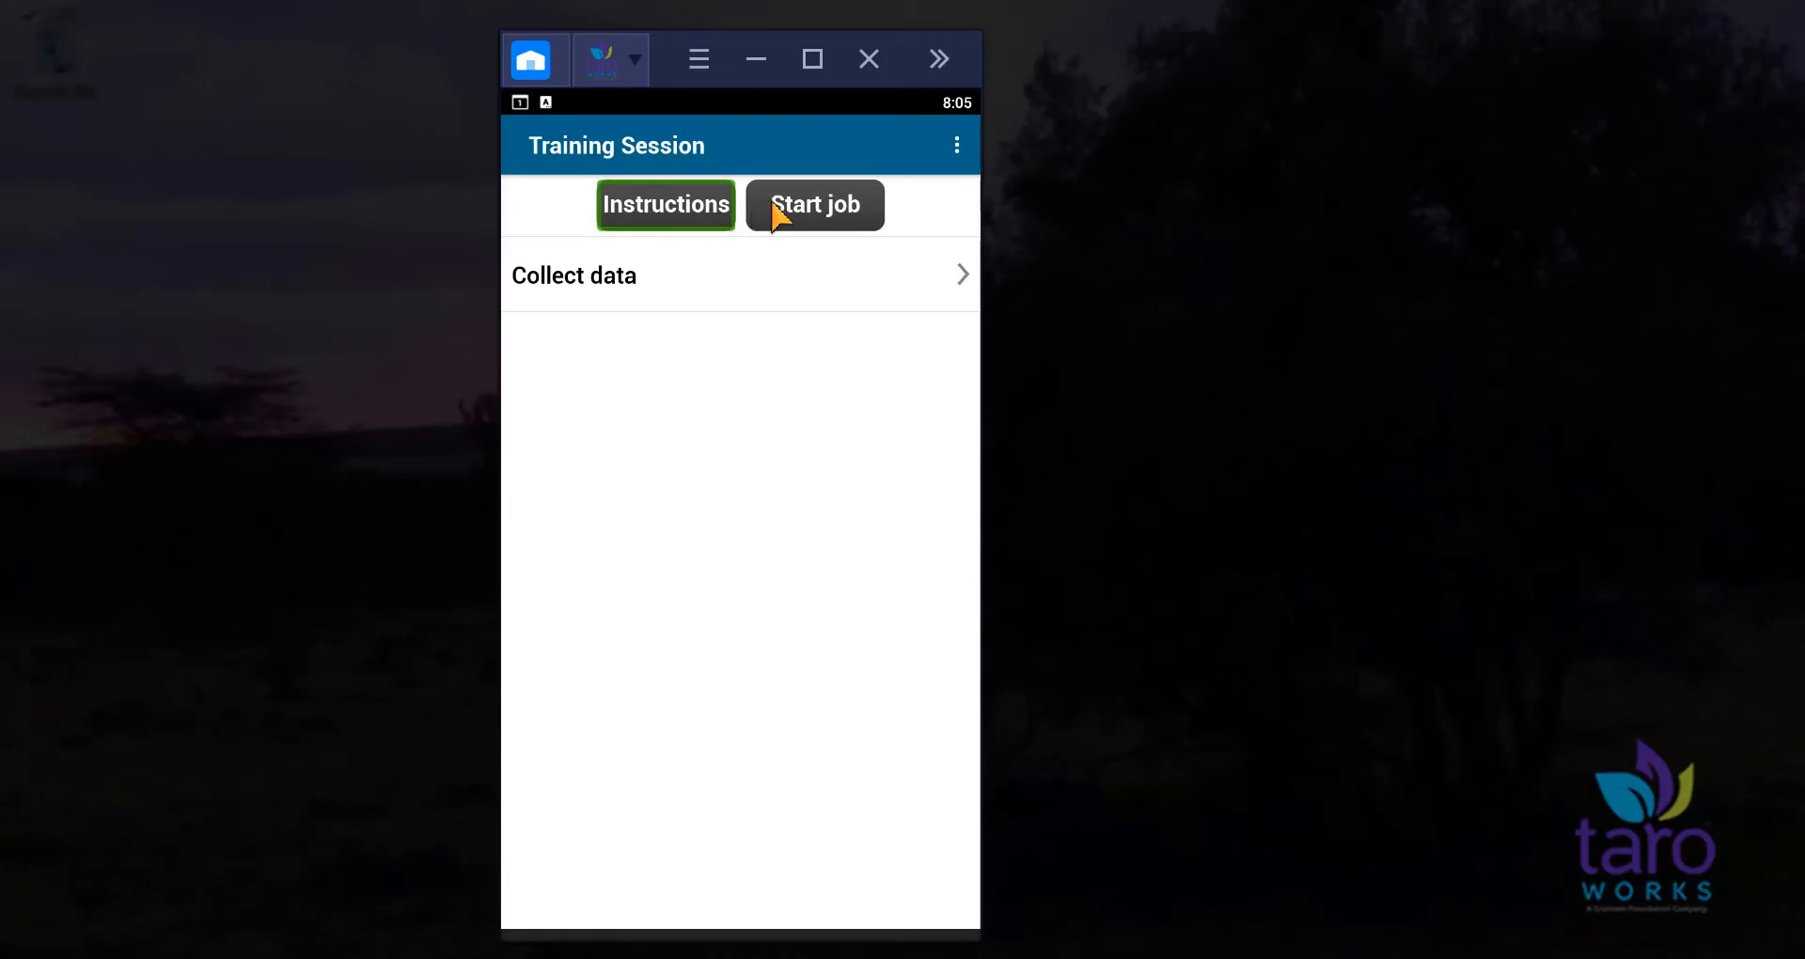
left_click(814, 203)
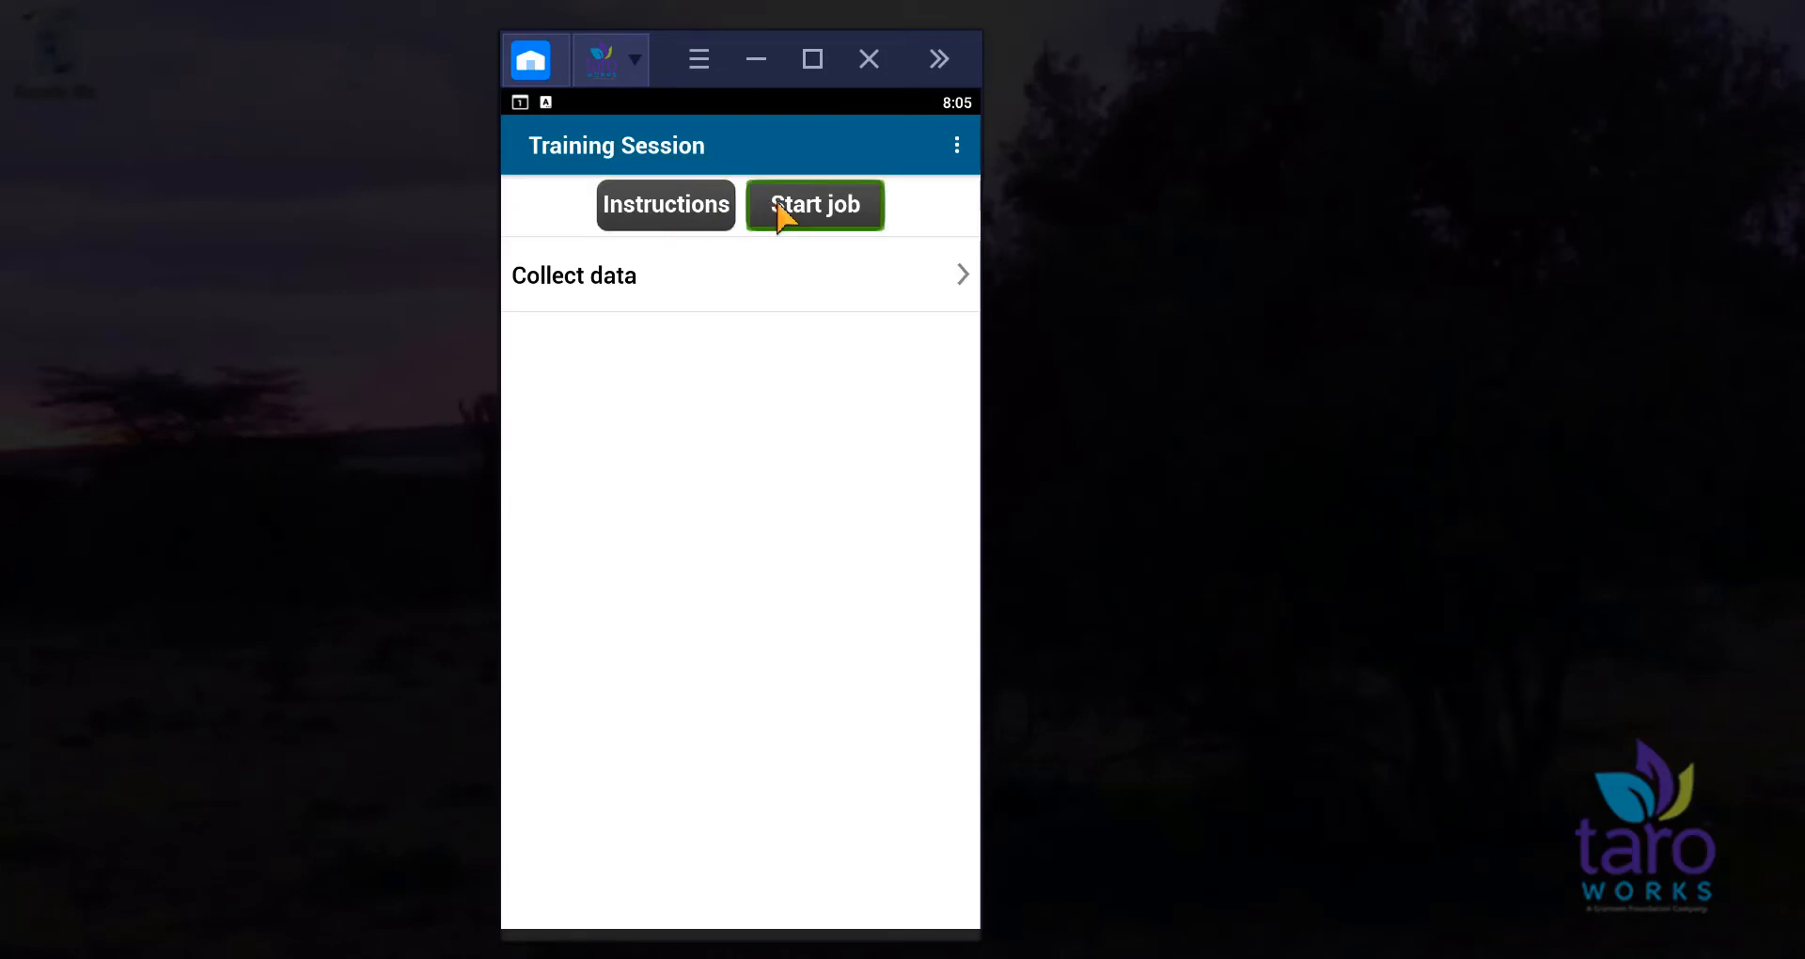
mouse_move(670, 245)
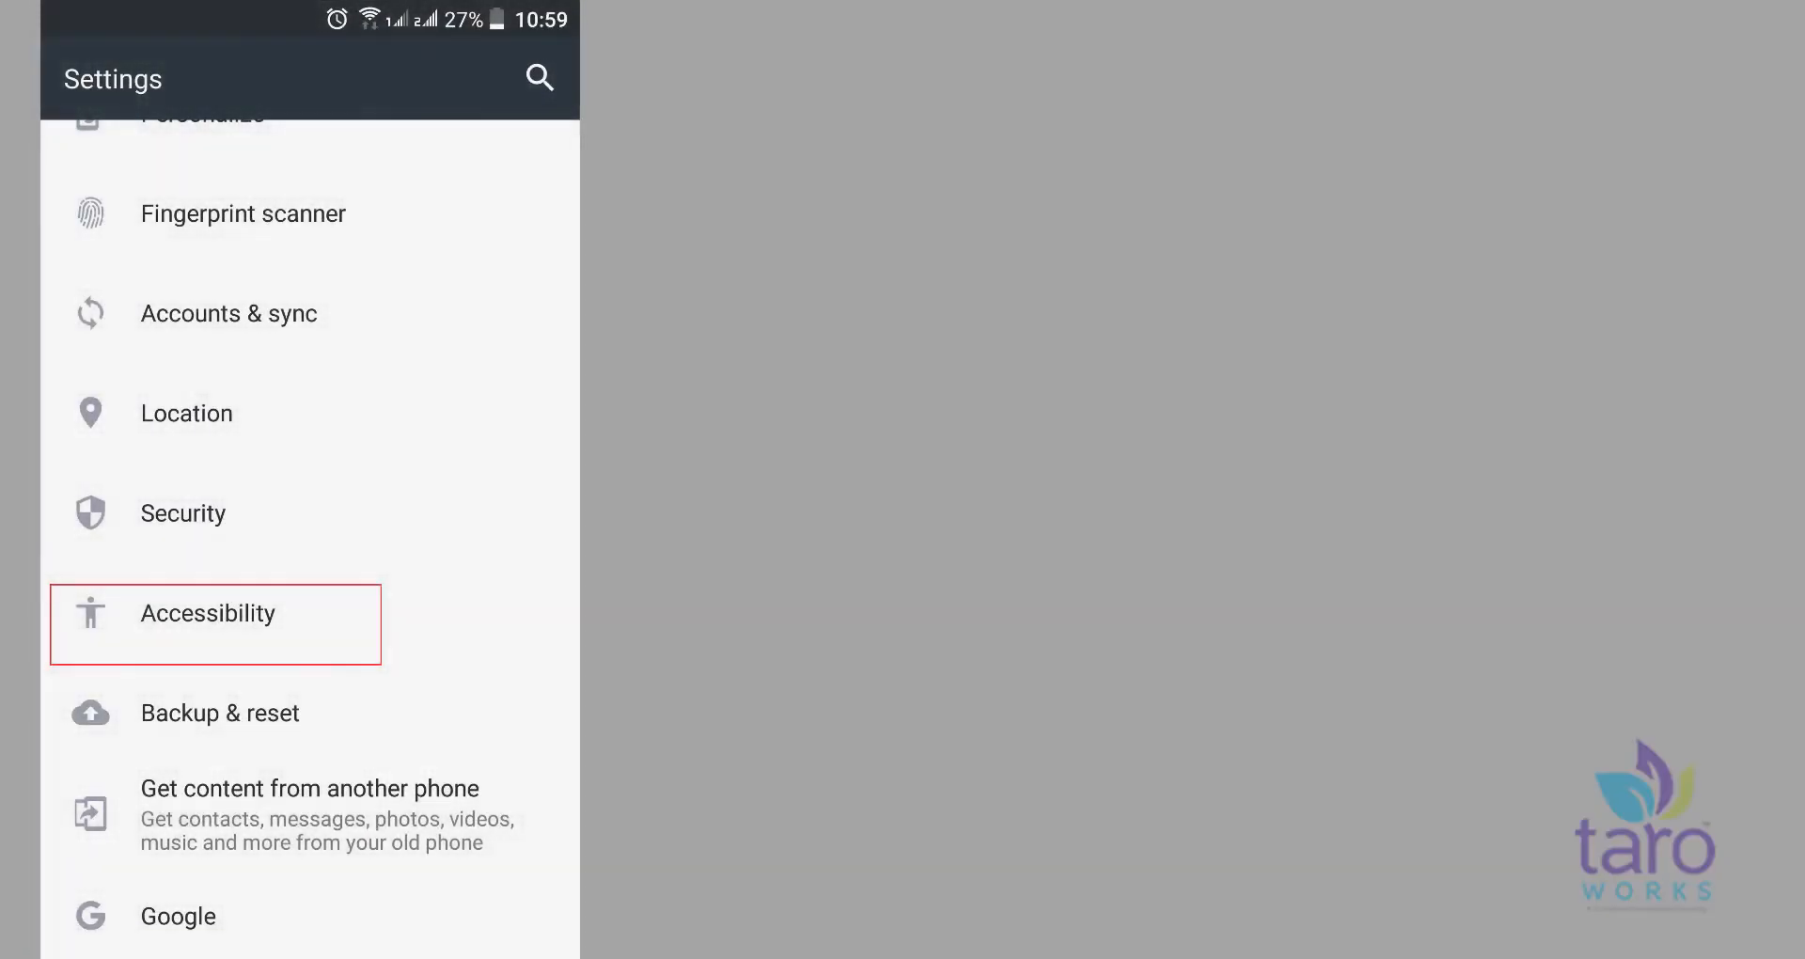
Step: Reach the TalkBack page via Accessibility and switch spoken feedback on
left_click(213, 613)
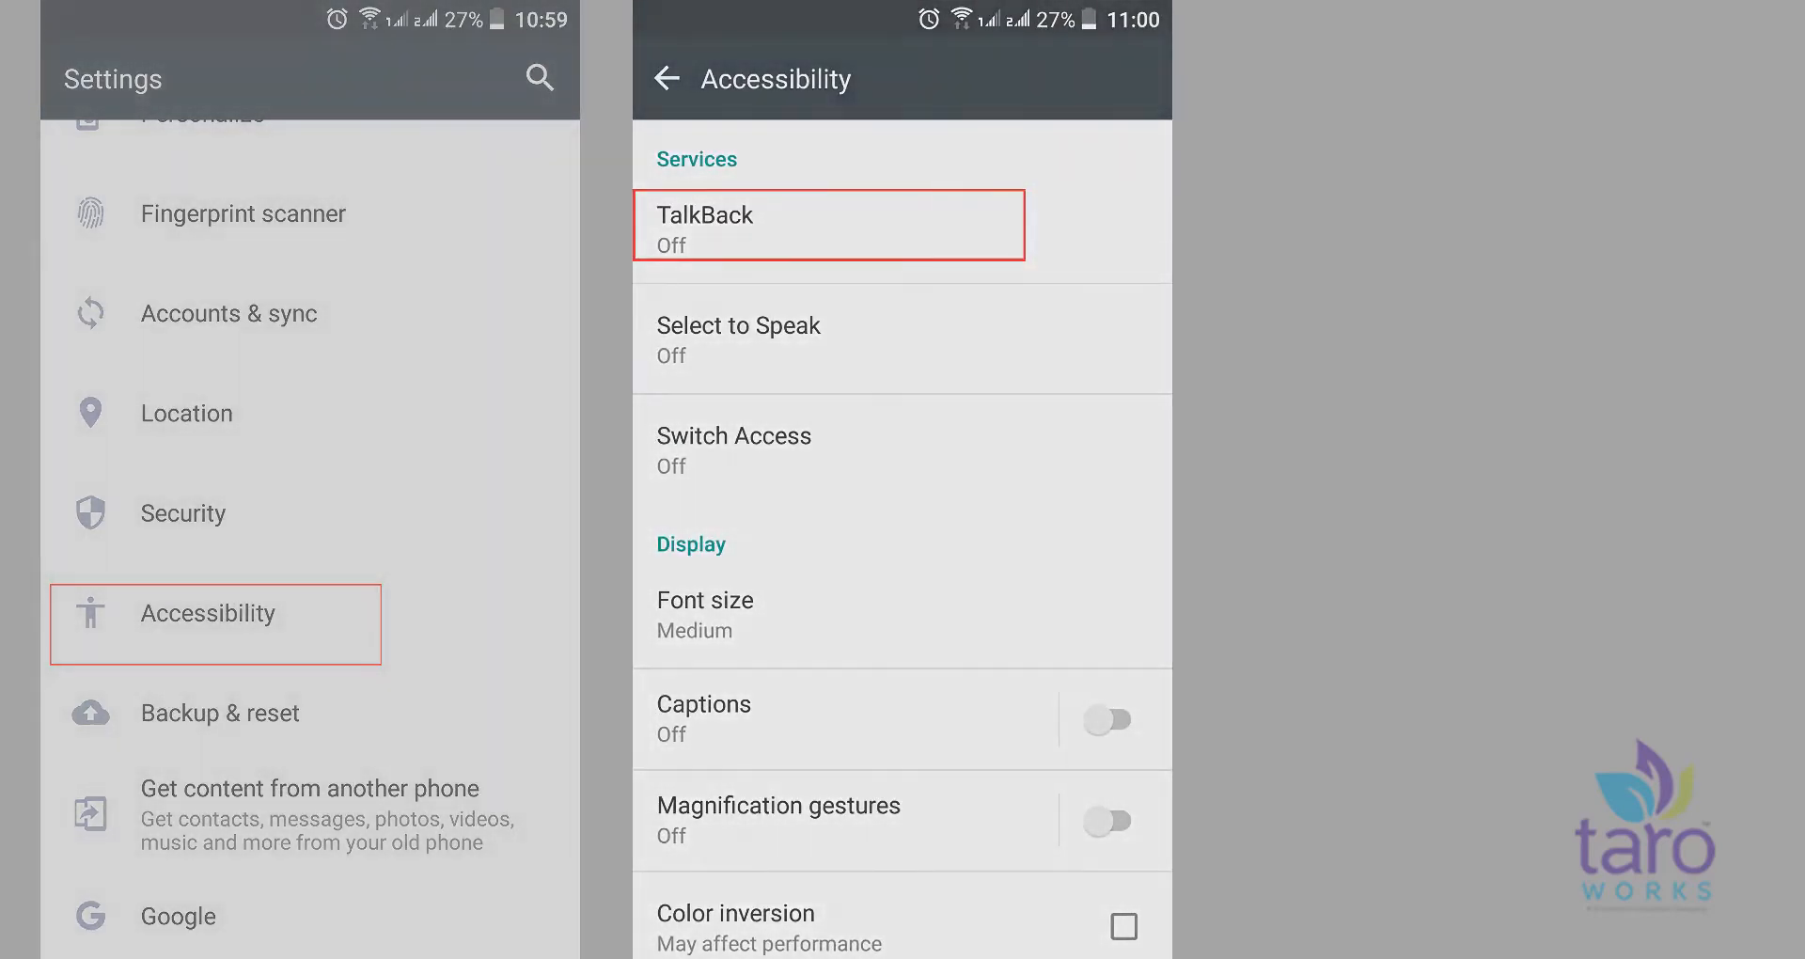
left_click(827, 223)
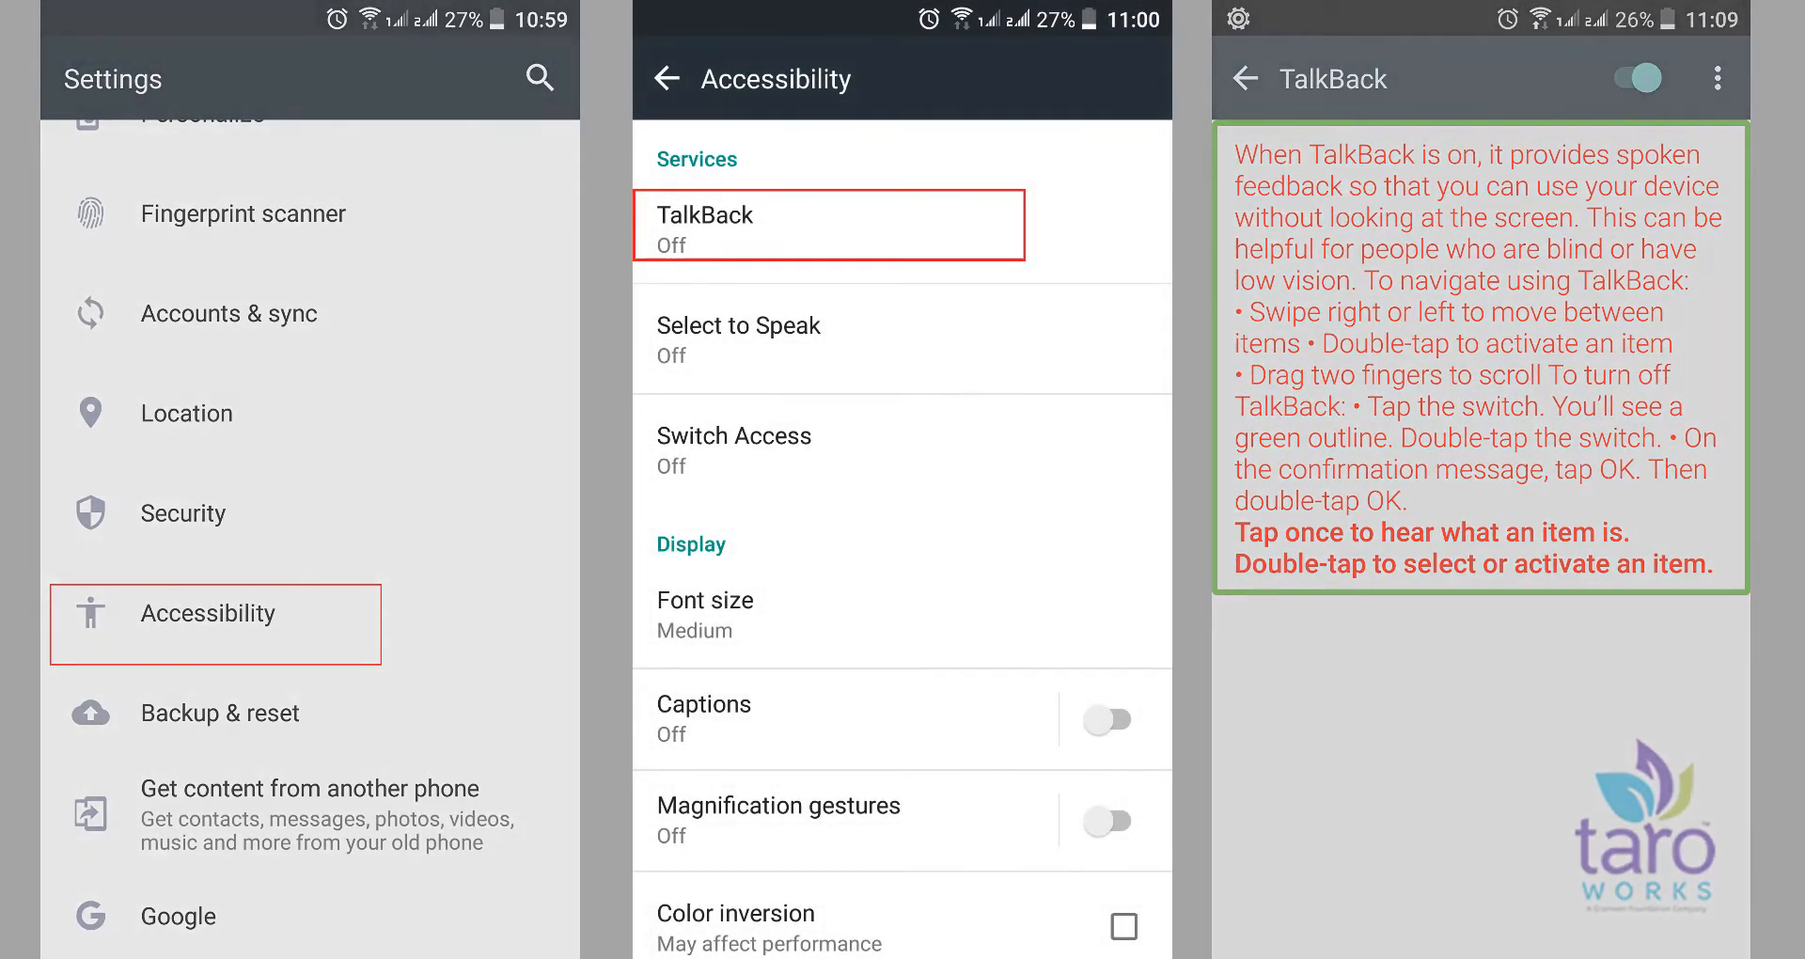